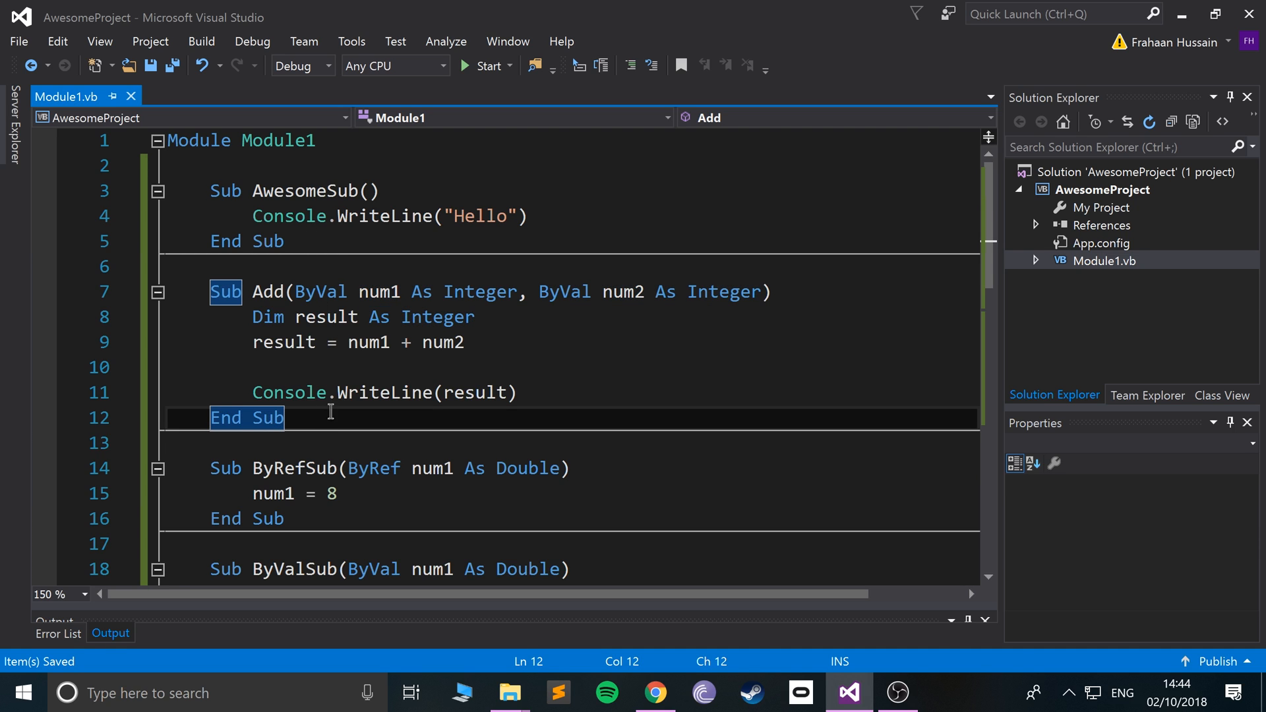
mouse_move(353, 516)
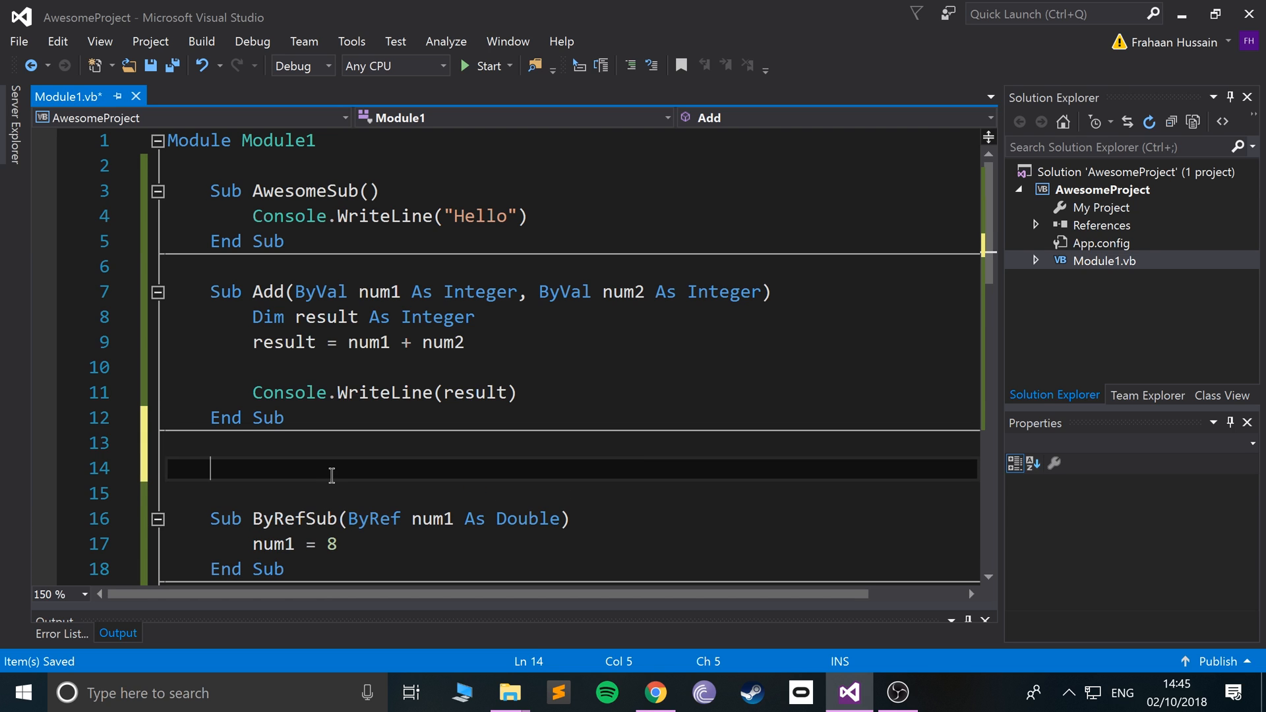
Step: Write Function AddFun(ByVal num1 As Integer, ByVal num2 As Integer) As Integer and begin its body with Dim
type("Function")
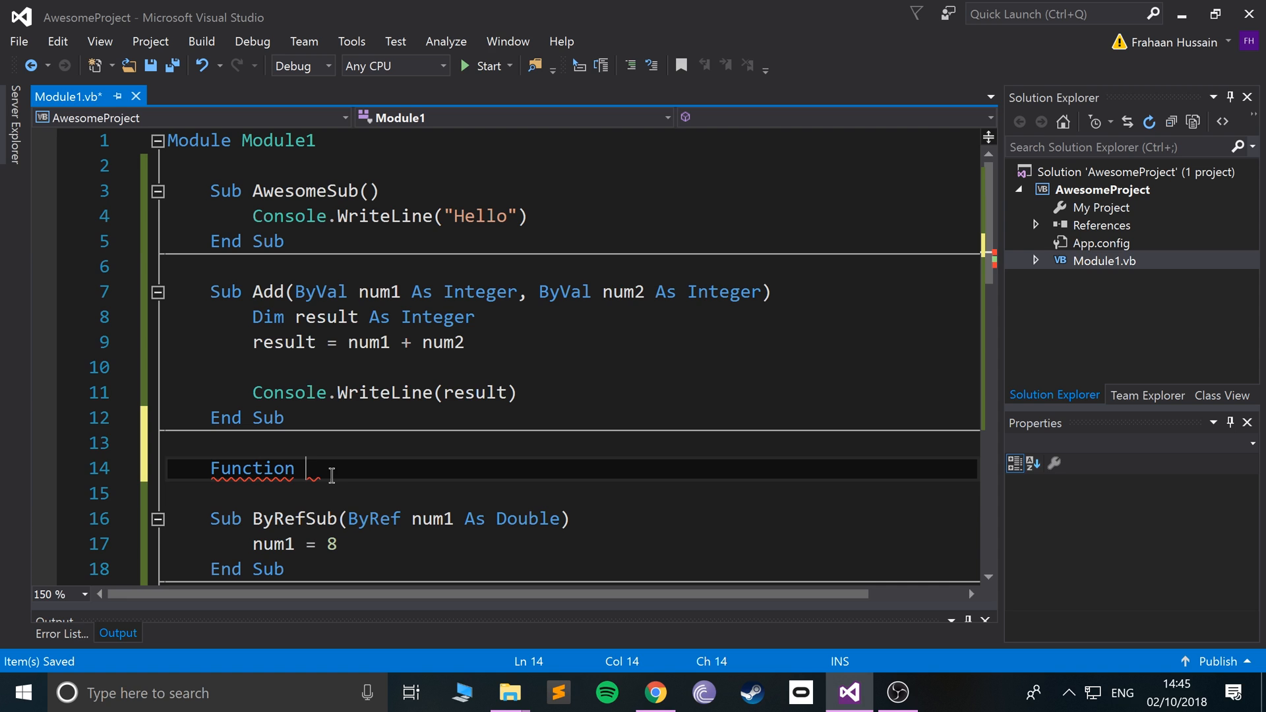
type("AddFun")
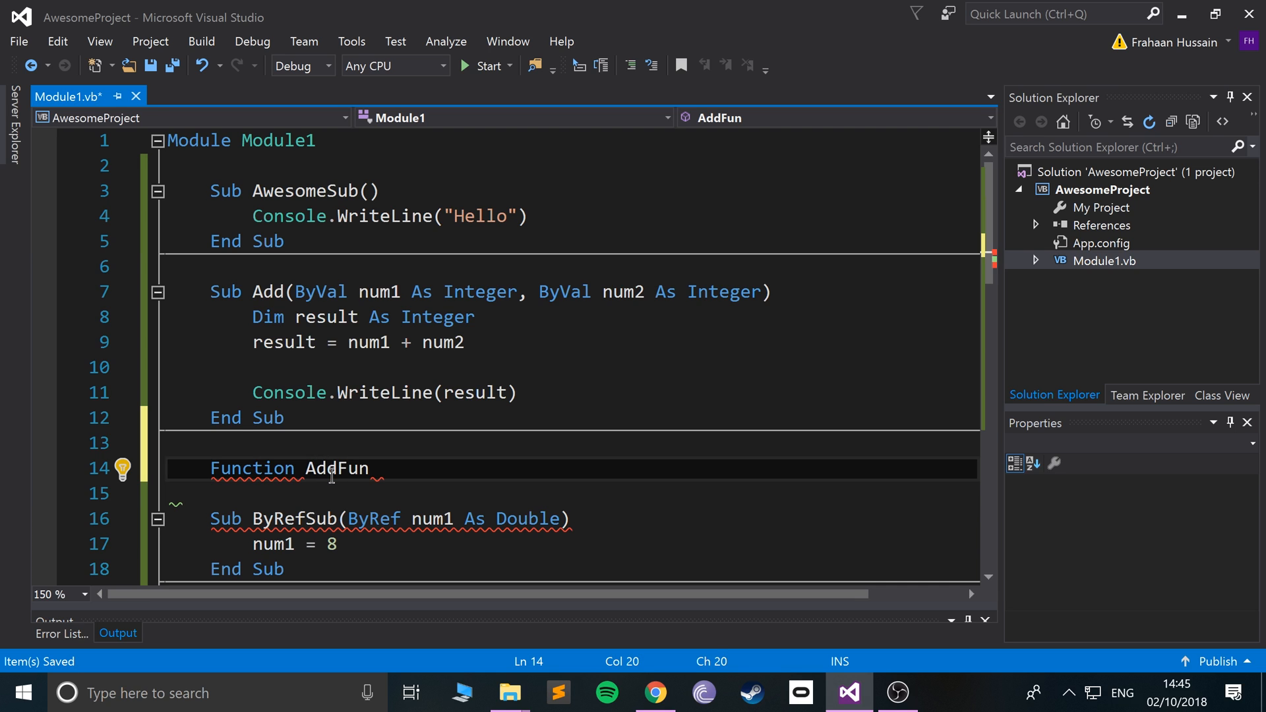
type("()")
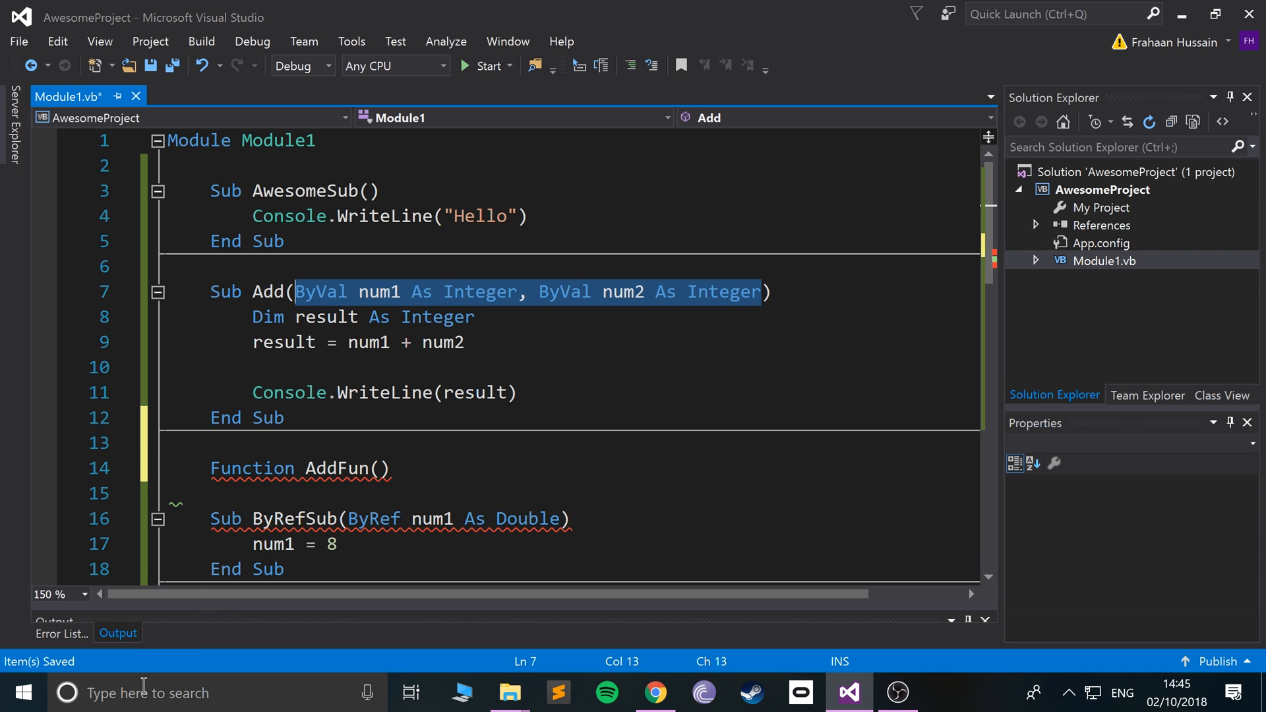
type("ByVal num1 As Integer, ByVal num2 As Integer")
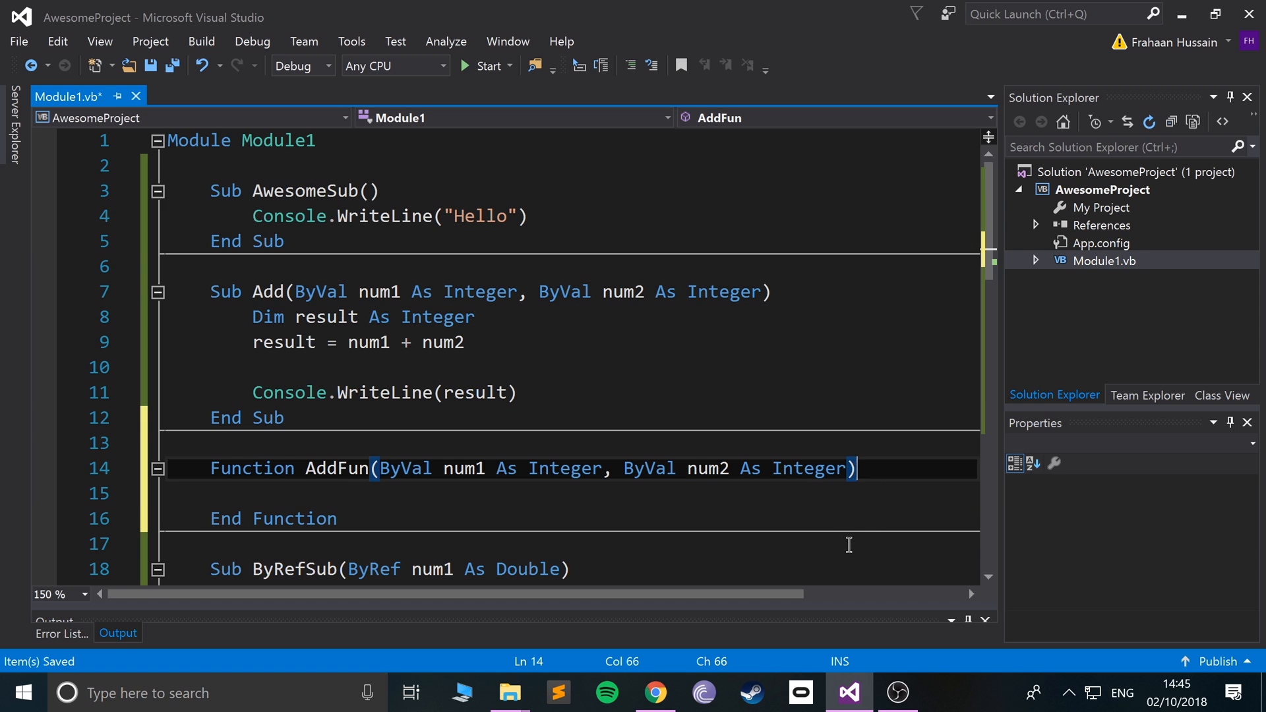
type("As")
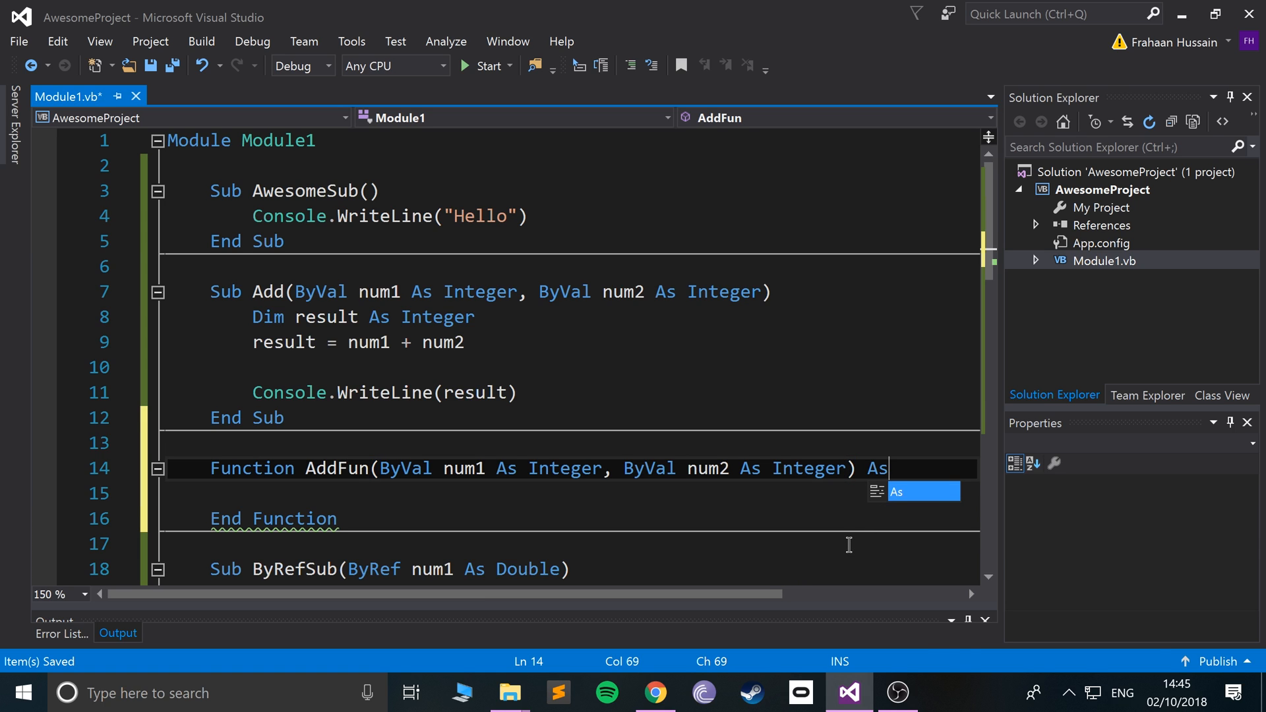
type("Integer")
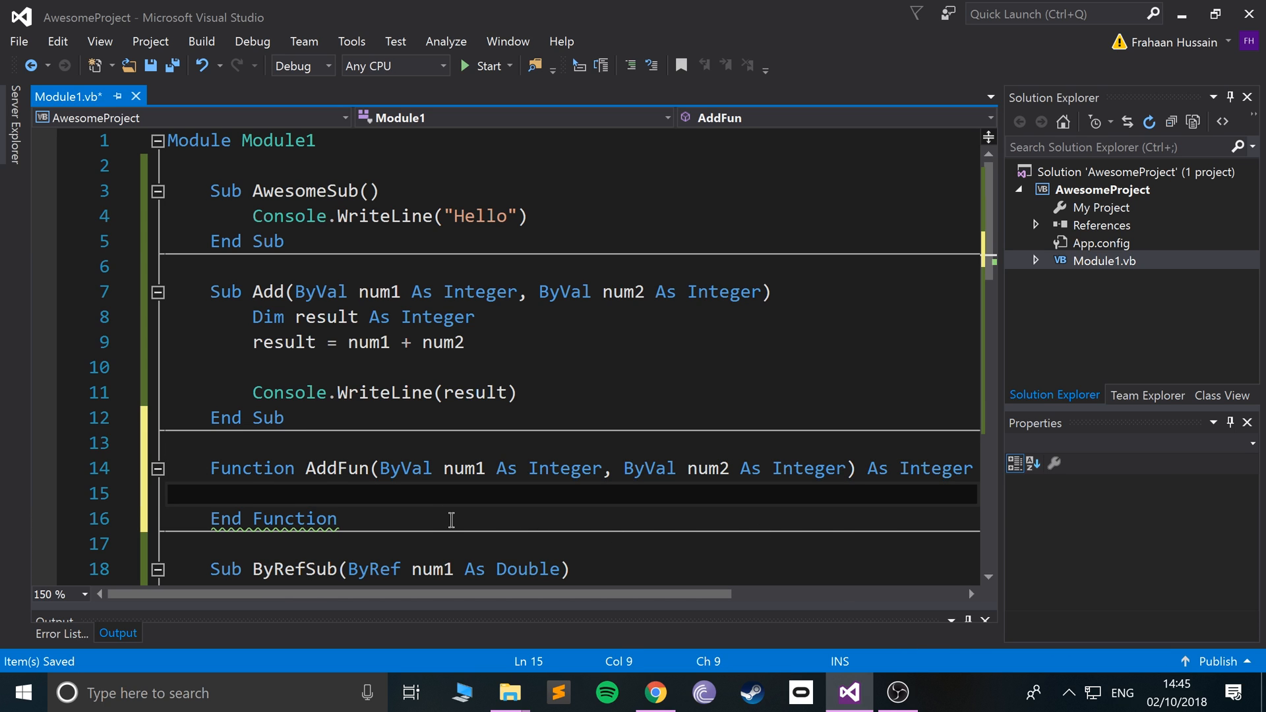
type("Dim result As Integer")
type("result = num1 + num2")
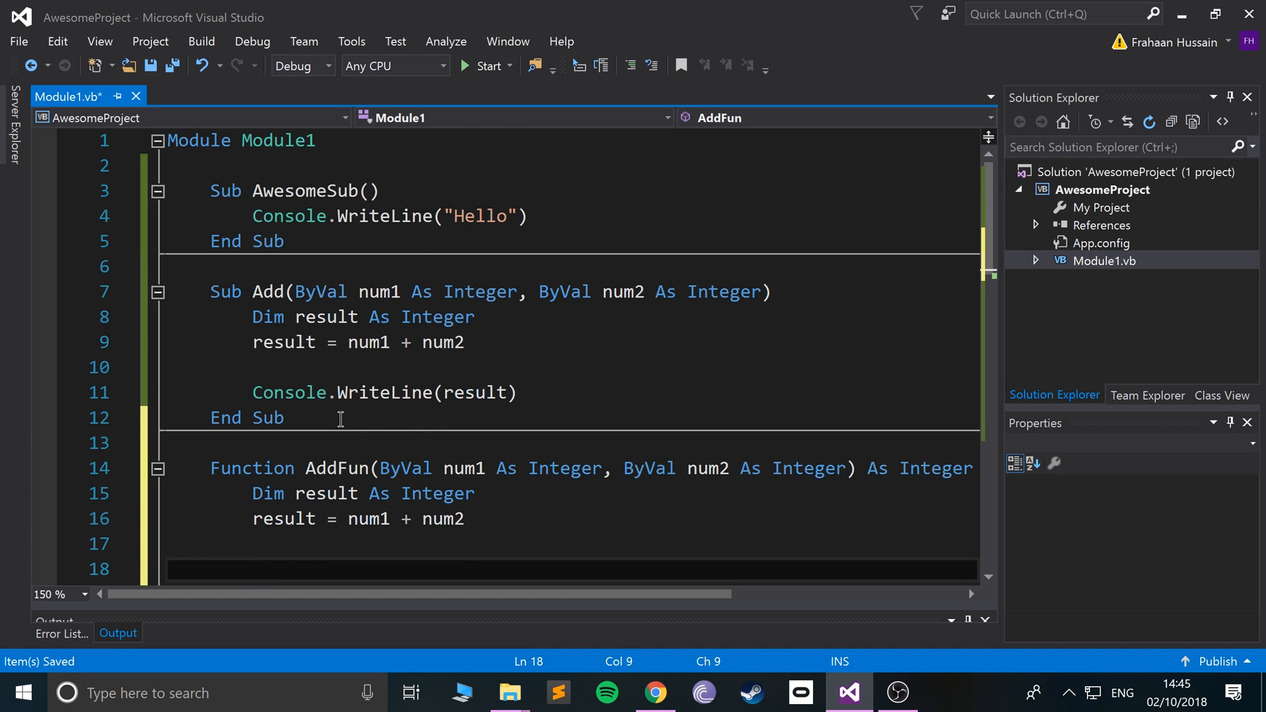
Step: Compute result = num1 + num2 and return it with AddFun = result before End Function
left_click_drag(258, 240, 283, 342)
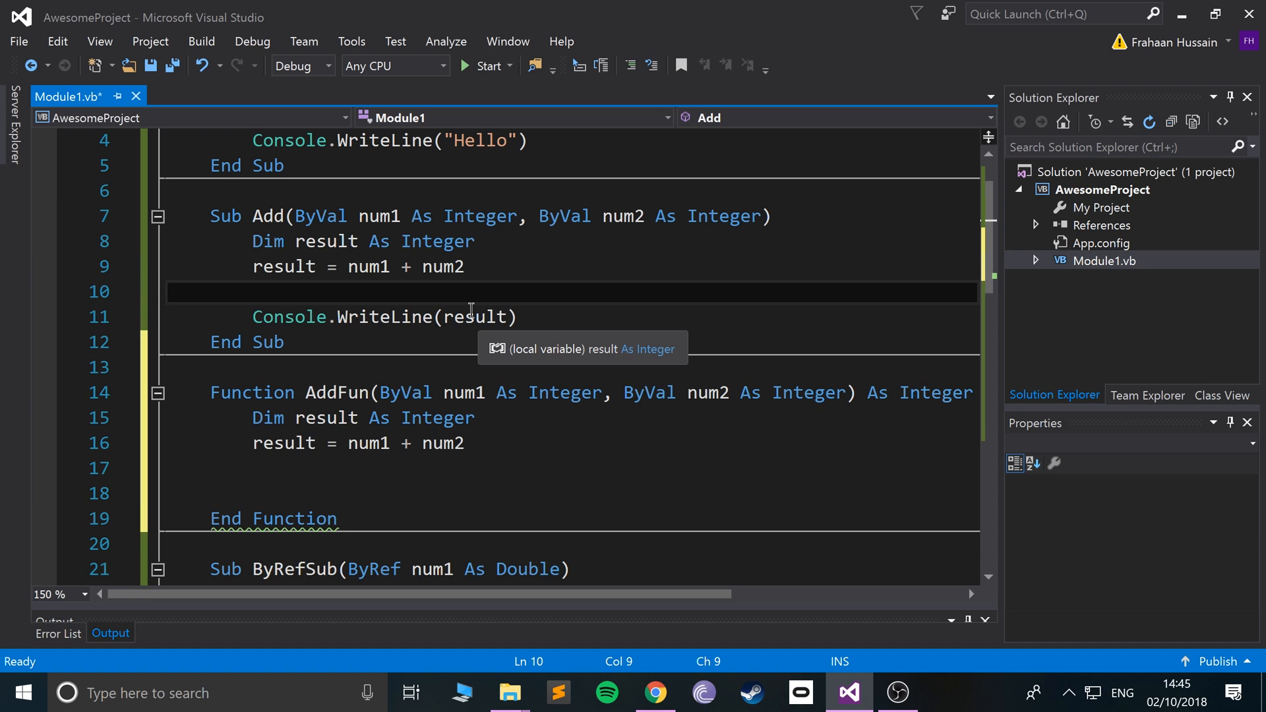
left_click(253, 292)
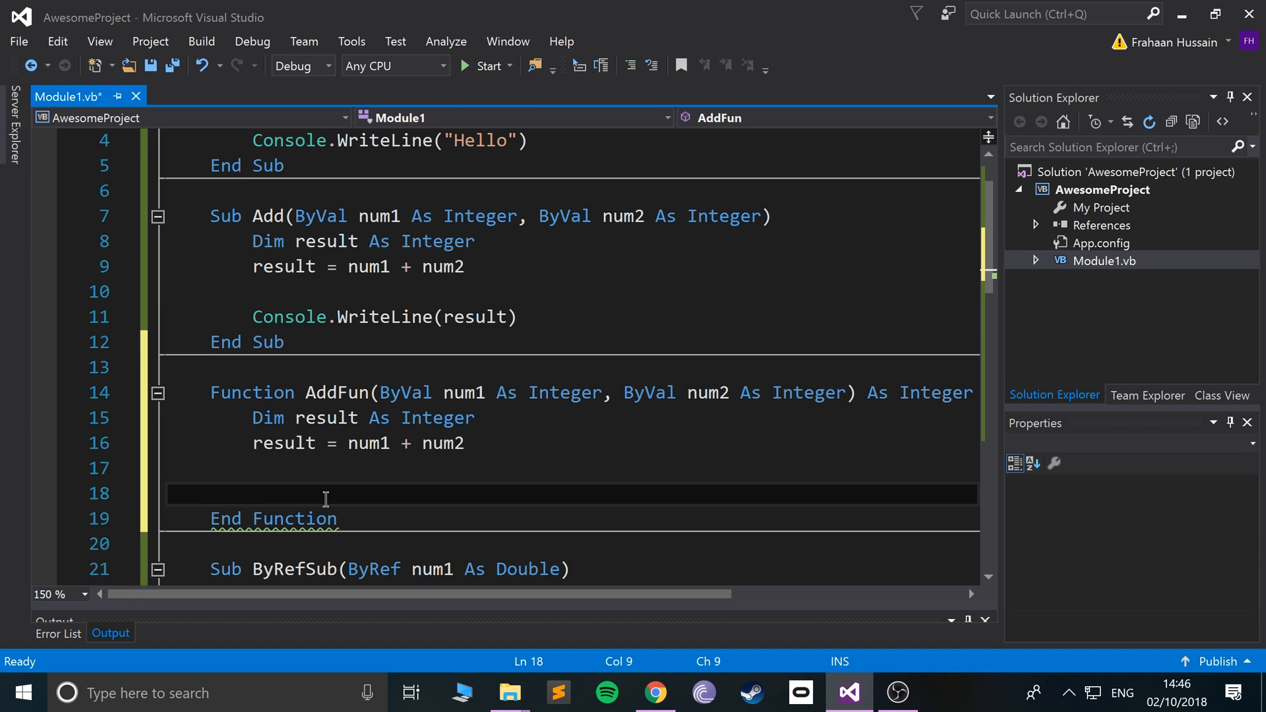
type("Add")
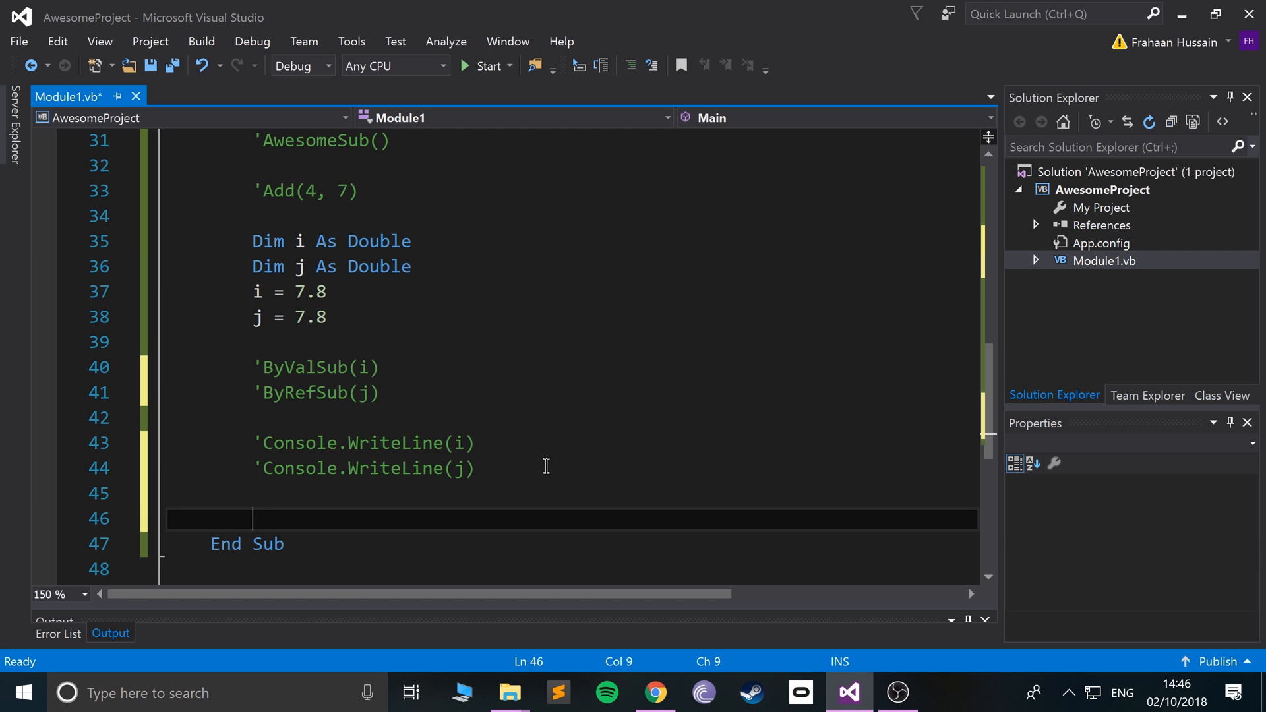
Step: Add the call AddFun(5, 6) on the empty line before End Sub in Main
type("AddFun(")
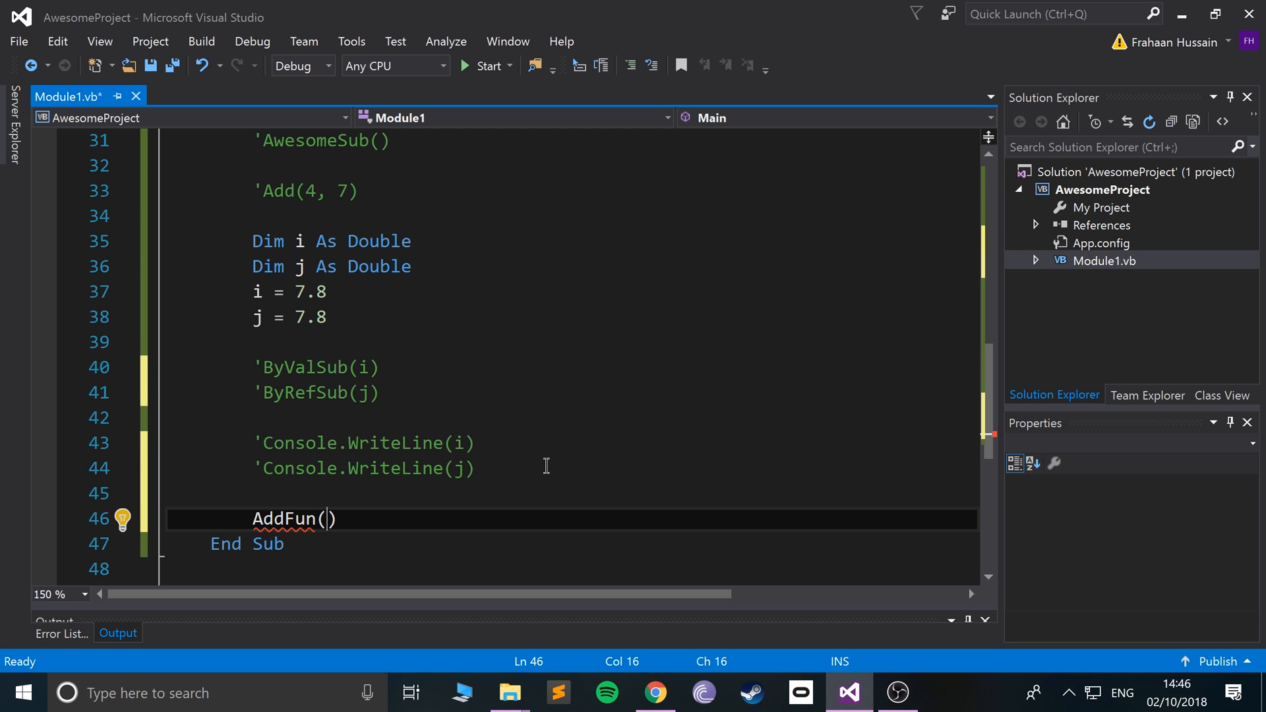
type("5, 6")
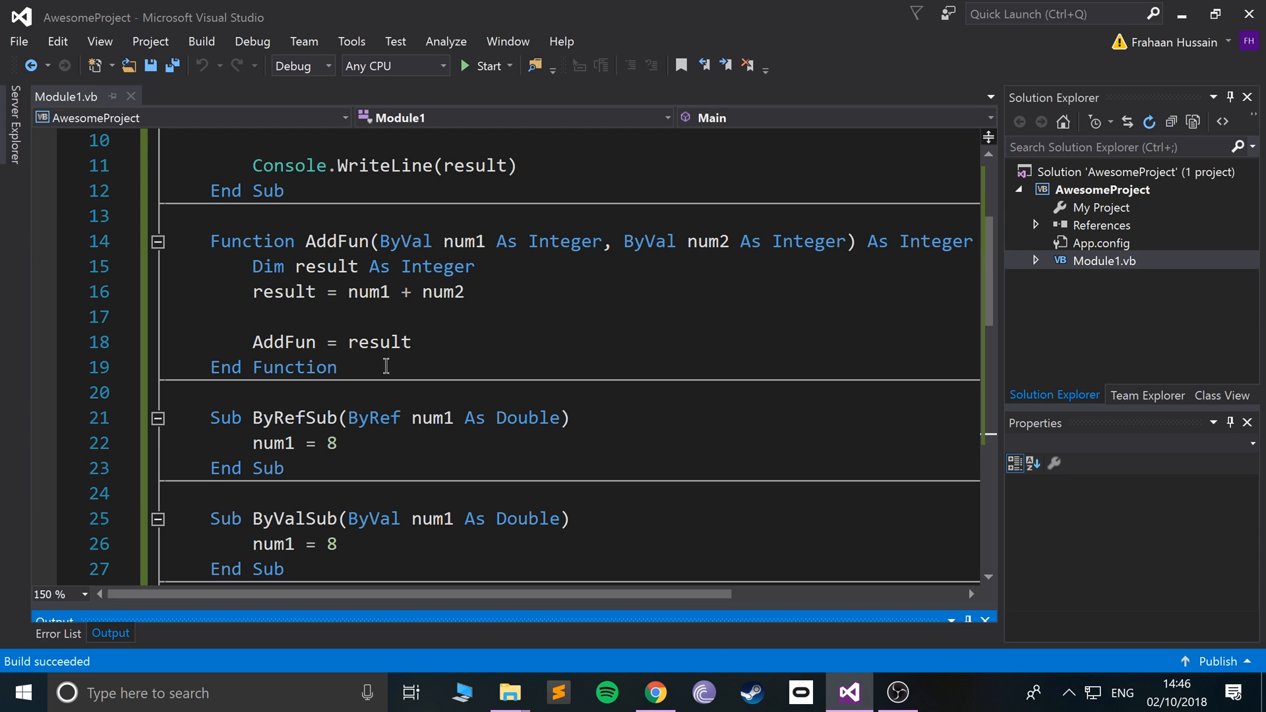
scroll("down", 3)
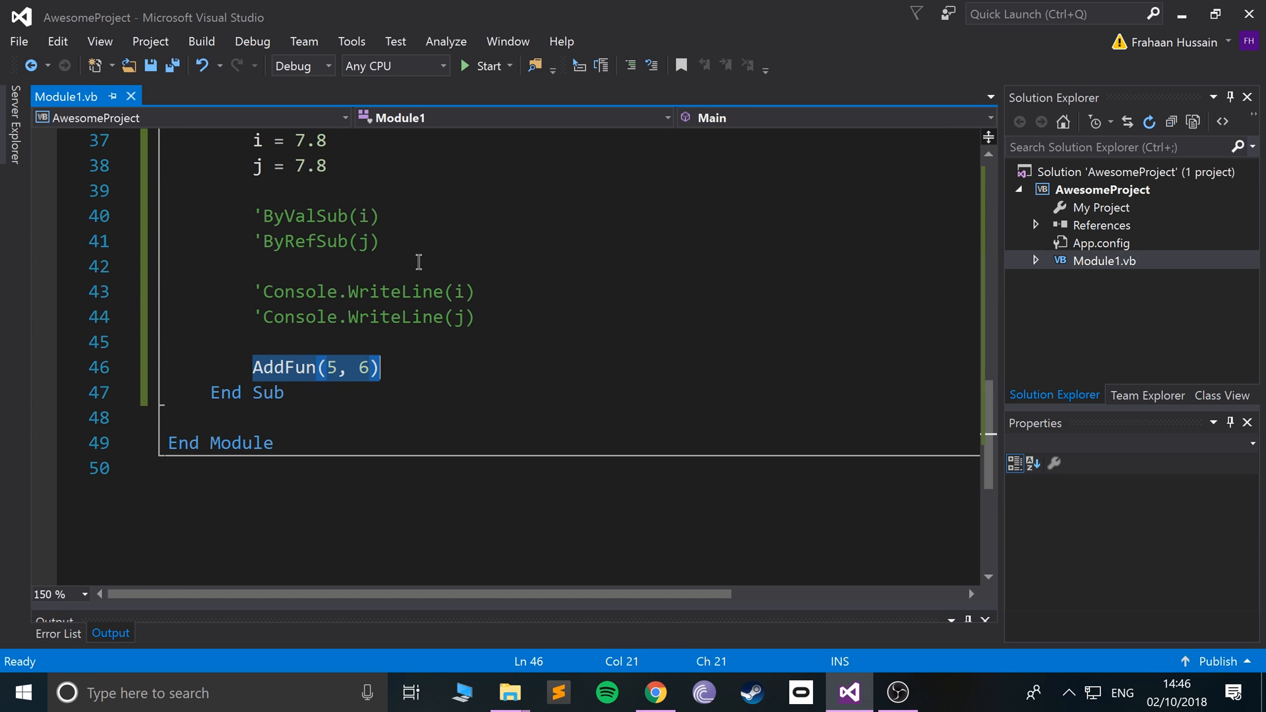
Step: Wrap the AddFun(5, 6) call in Console.WriteLine so its result is printed
double_click(283, 368)
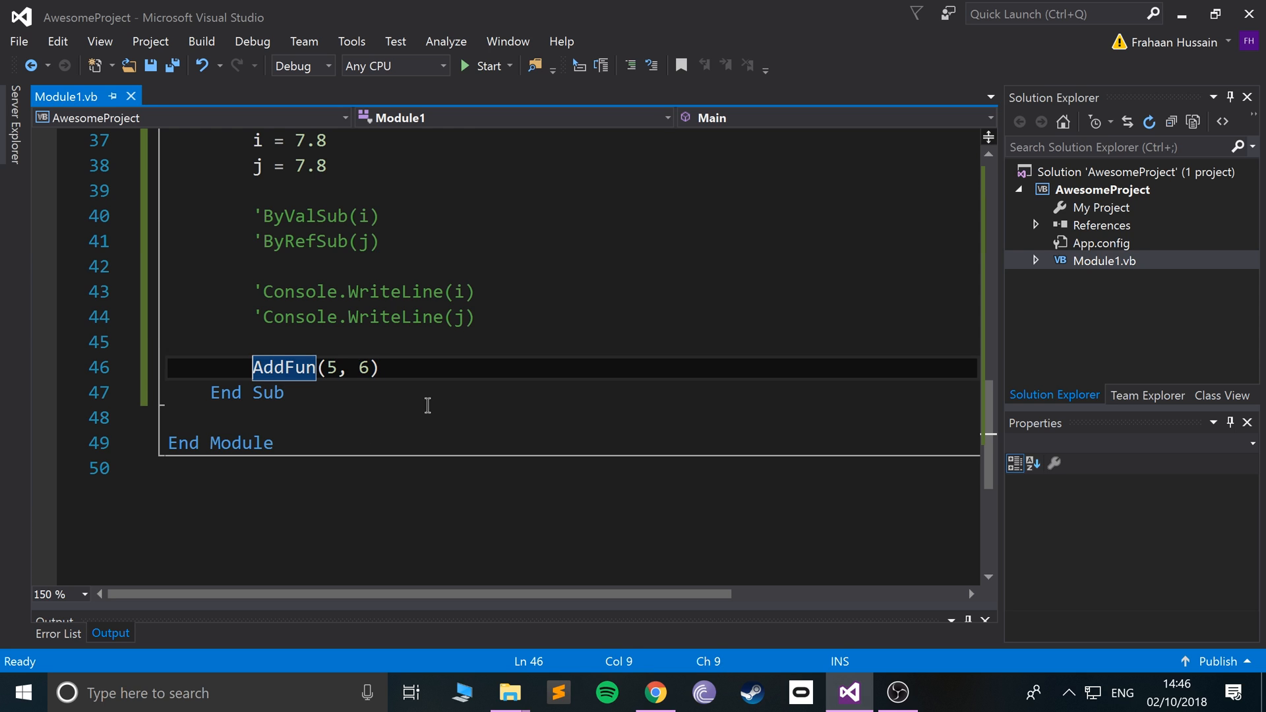
type("Console.WriteLine")
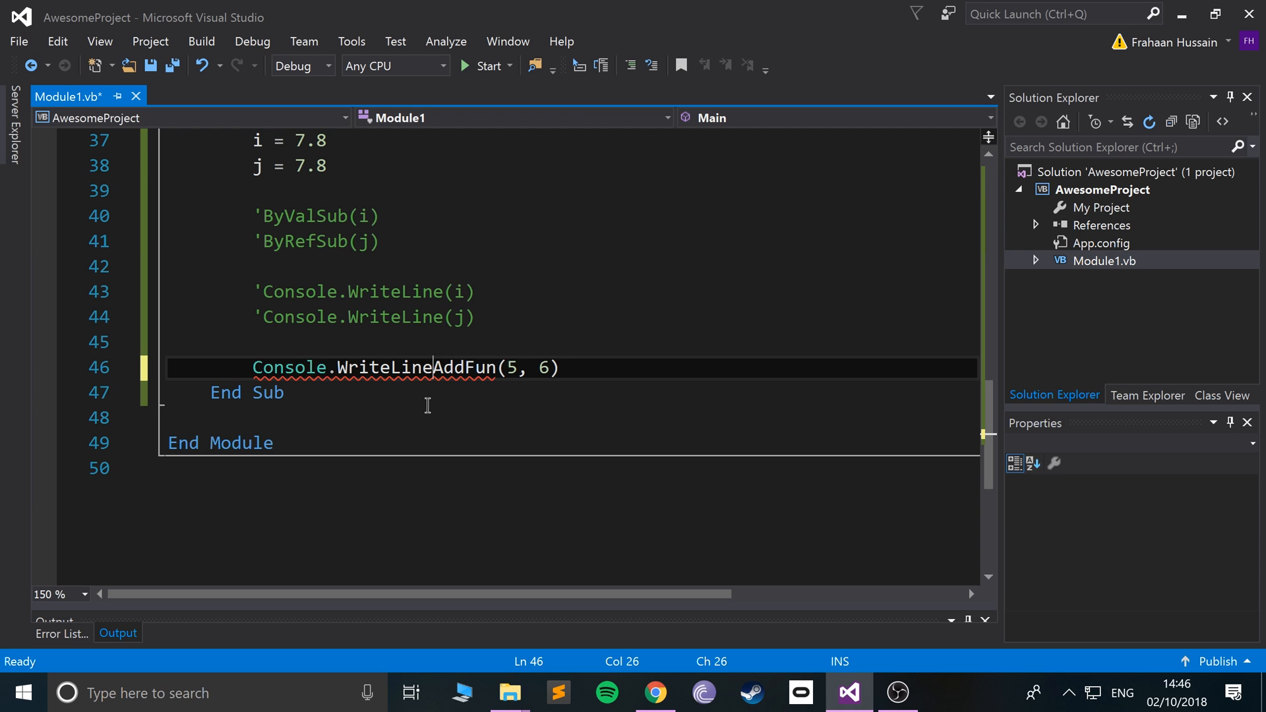
type("(")
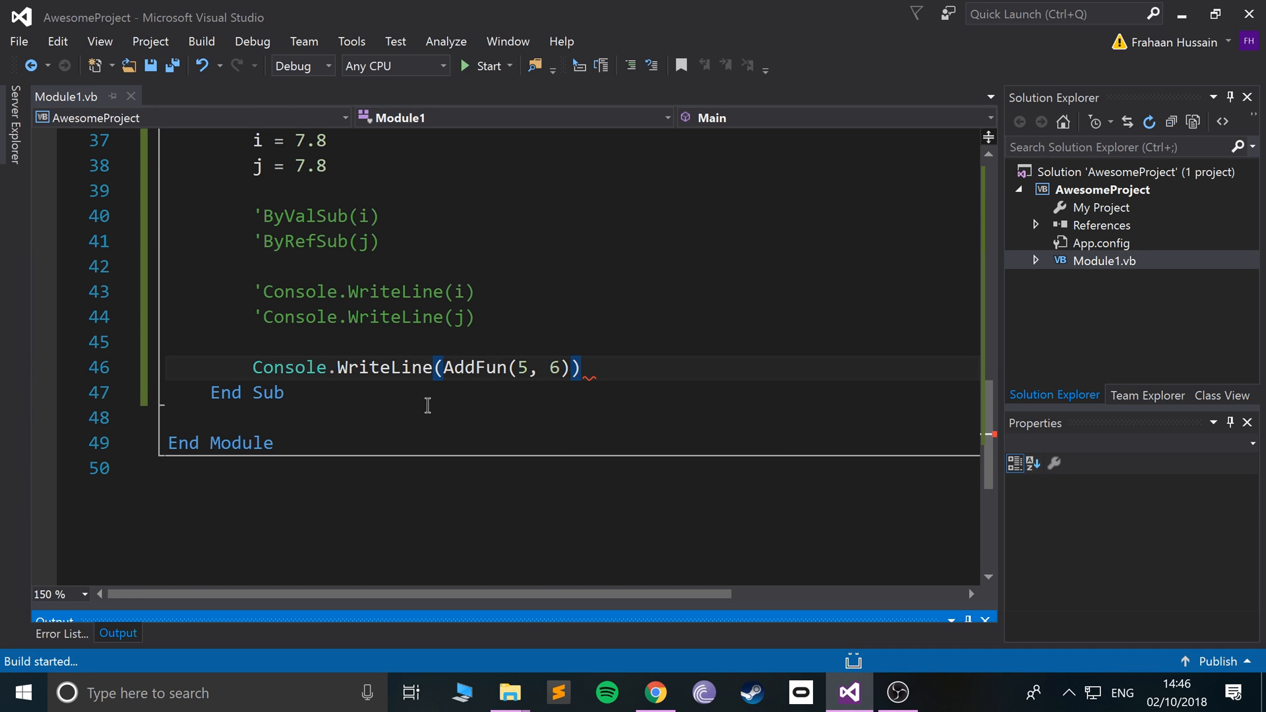
left_click(486, 66)
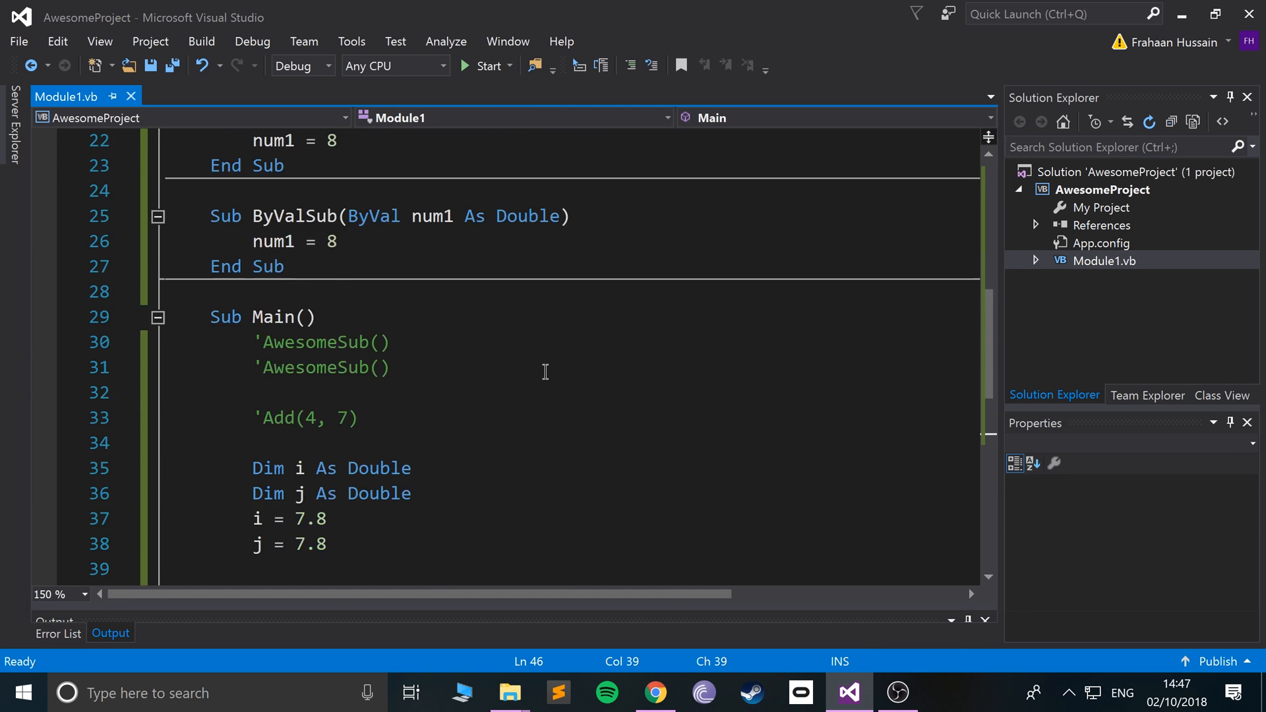
Step: Briefly replace the call with the literal 11, then restore AddFun(5, 6)
scroll("up", 3)
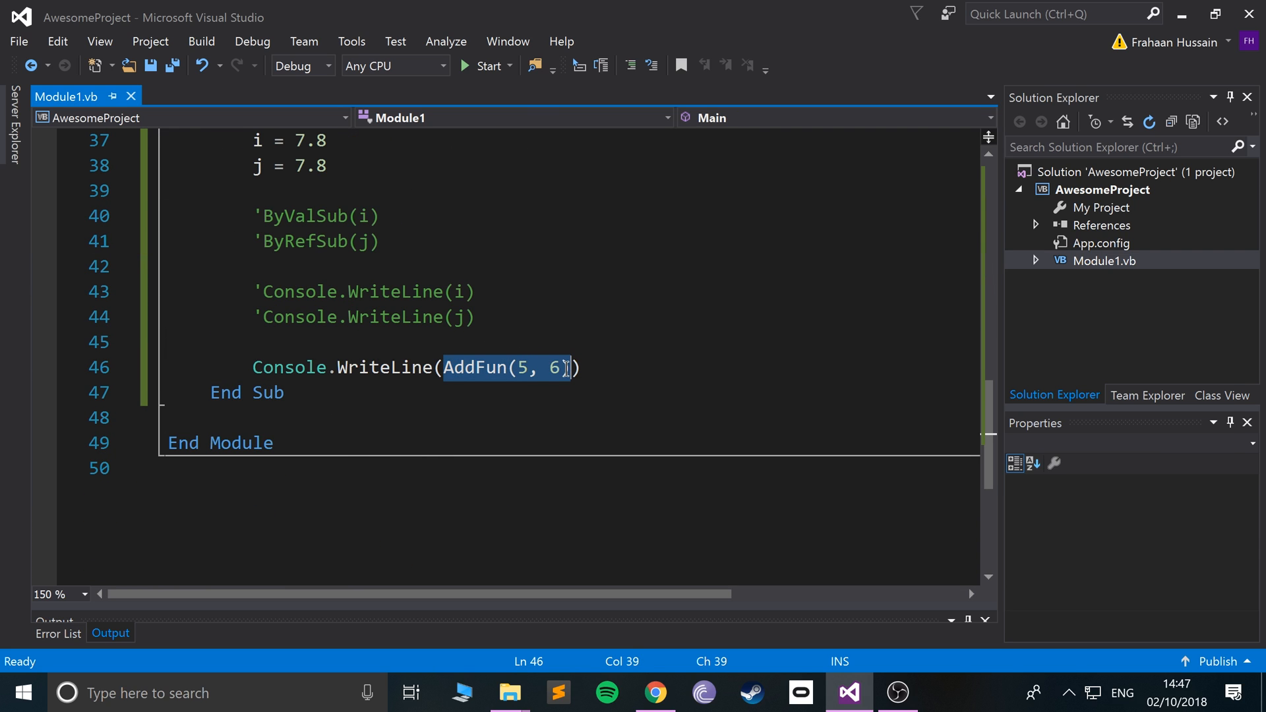
type("11")
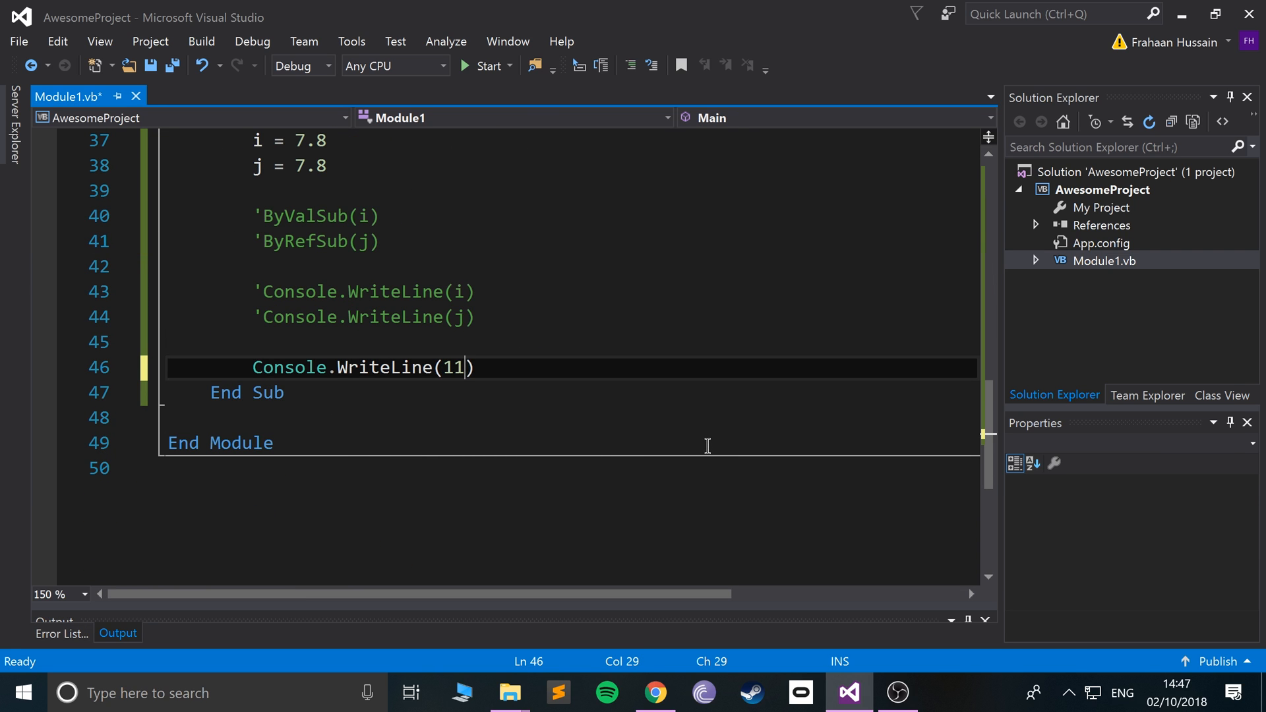
type("AddFun(5, 6)")
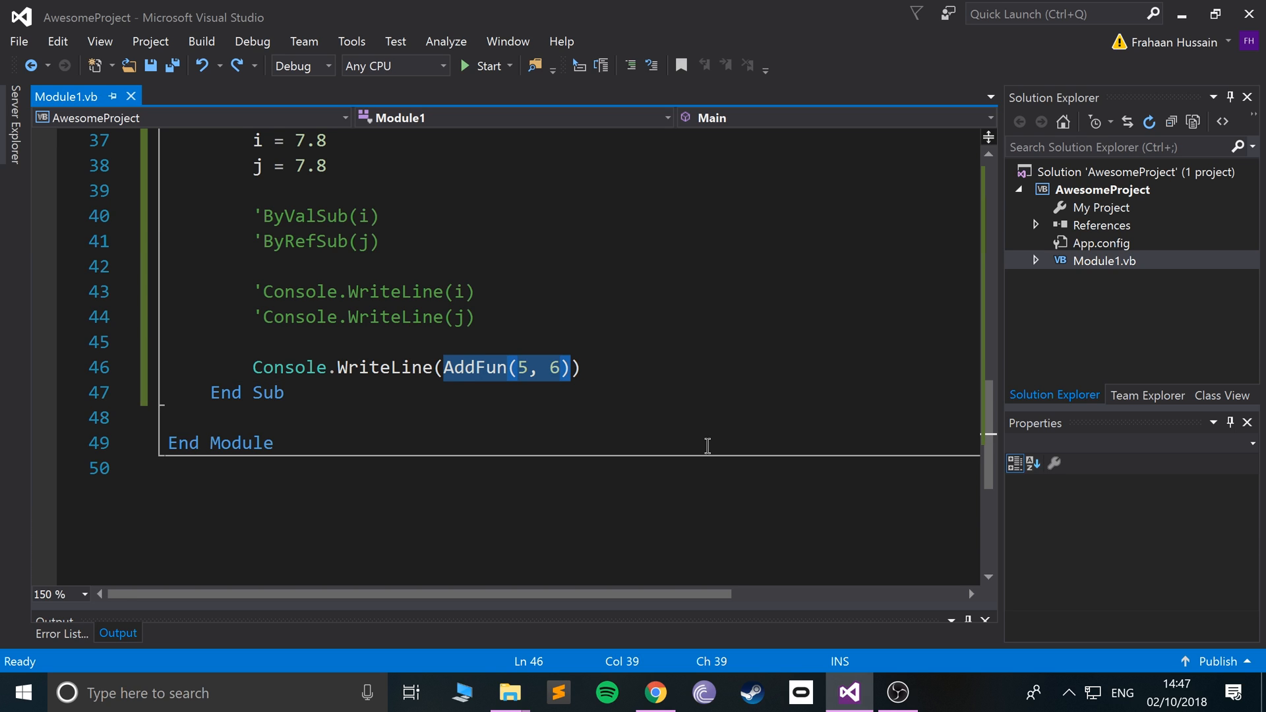
left_click(525, 342)
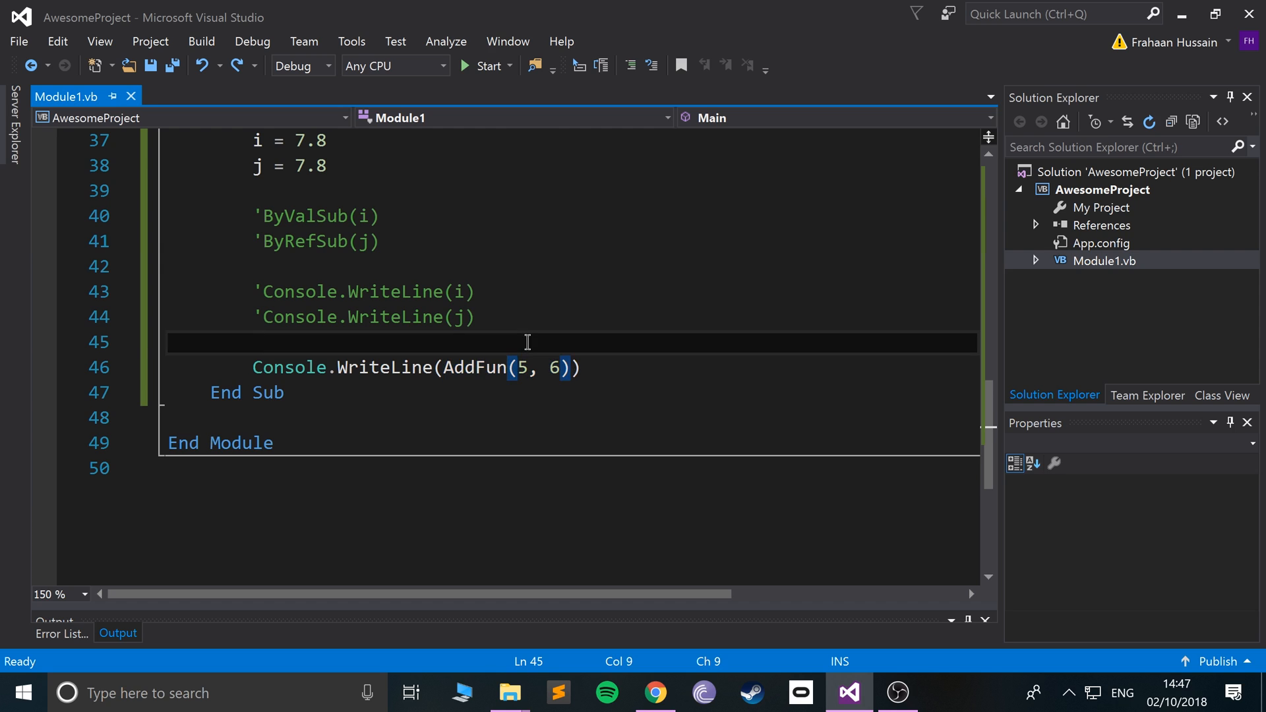
Step: Declare Dim var1 As Integer and assign var1 = AddFun(6, 7)
type("D")
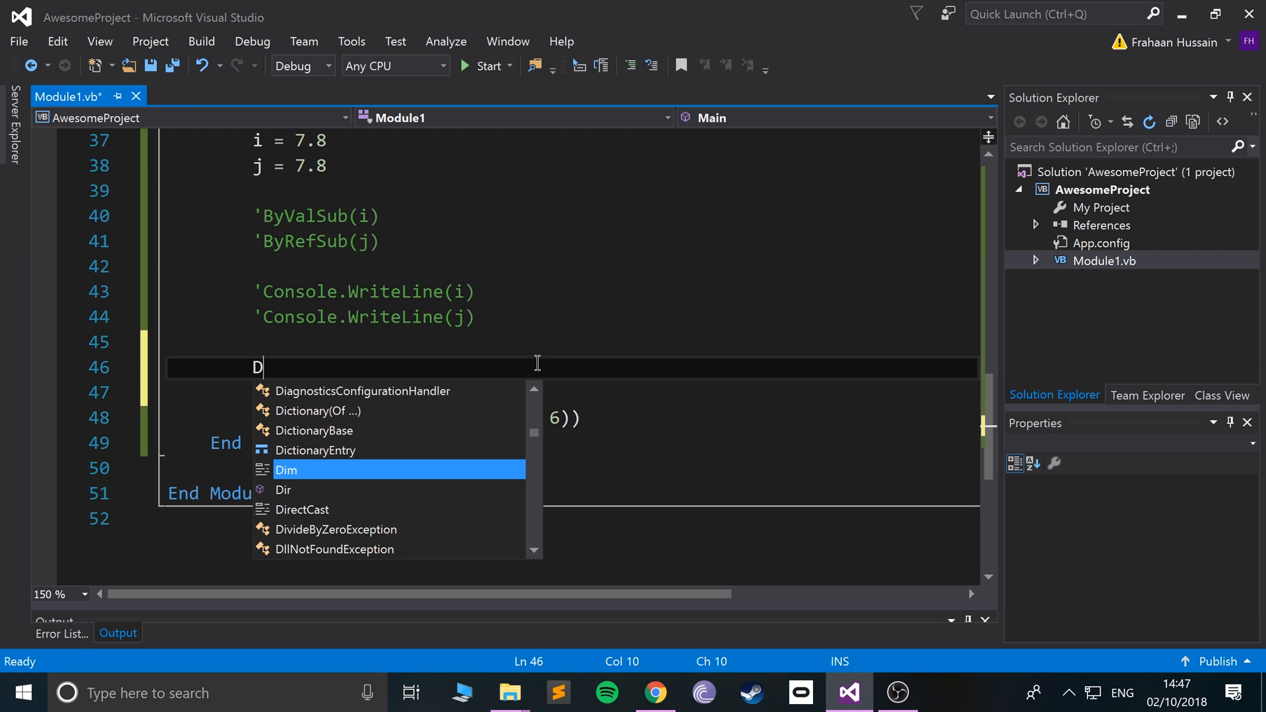
type("im var")
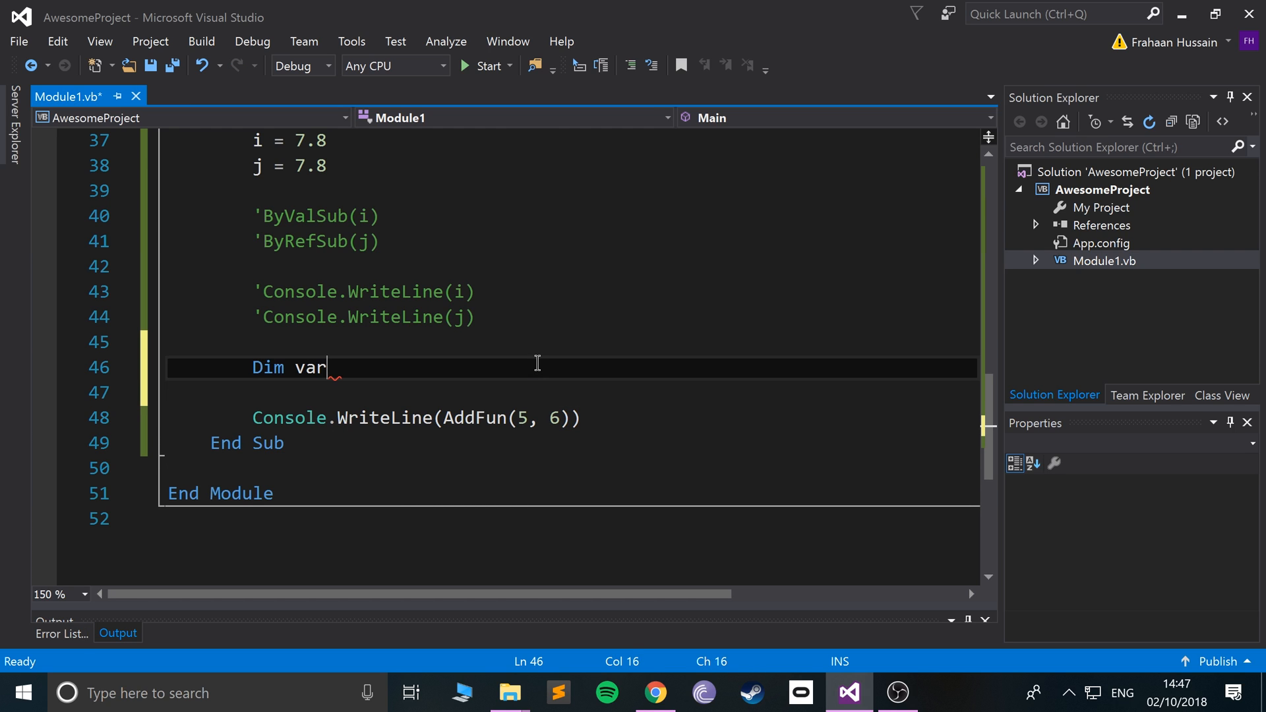
type("1 =")
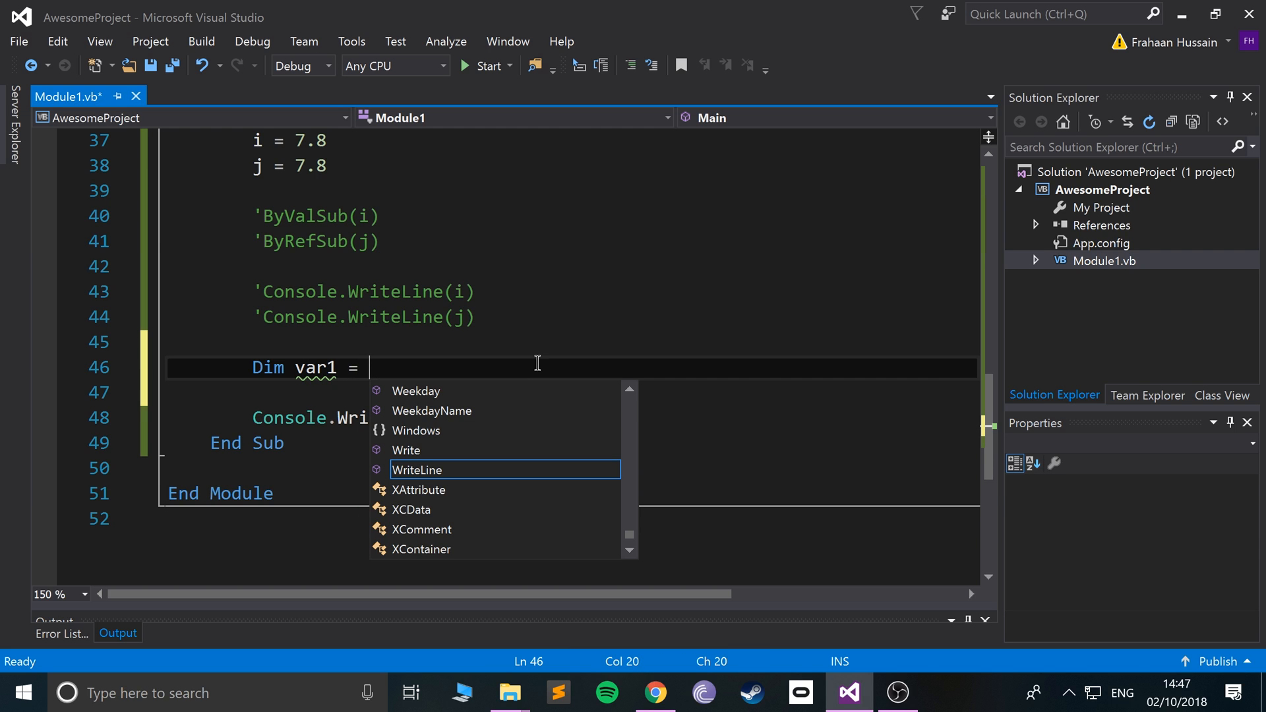
type("As I")
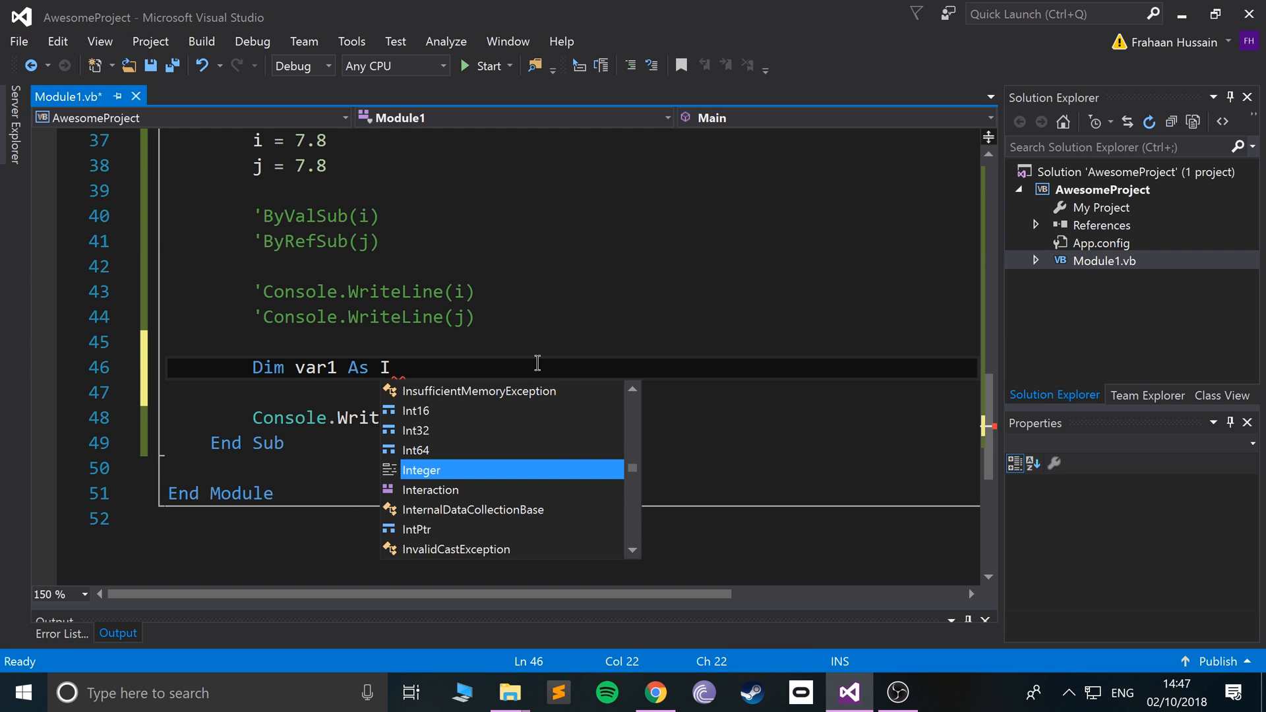
key("Enter")
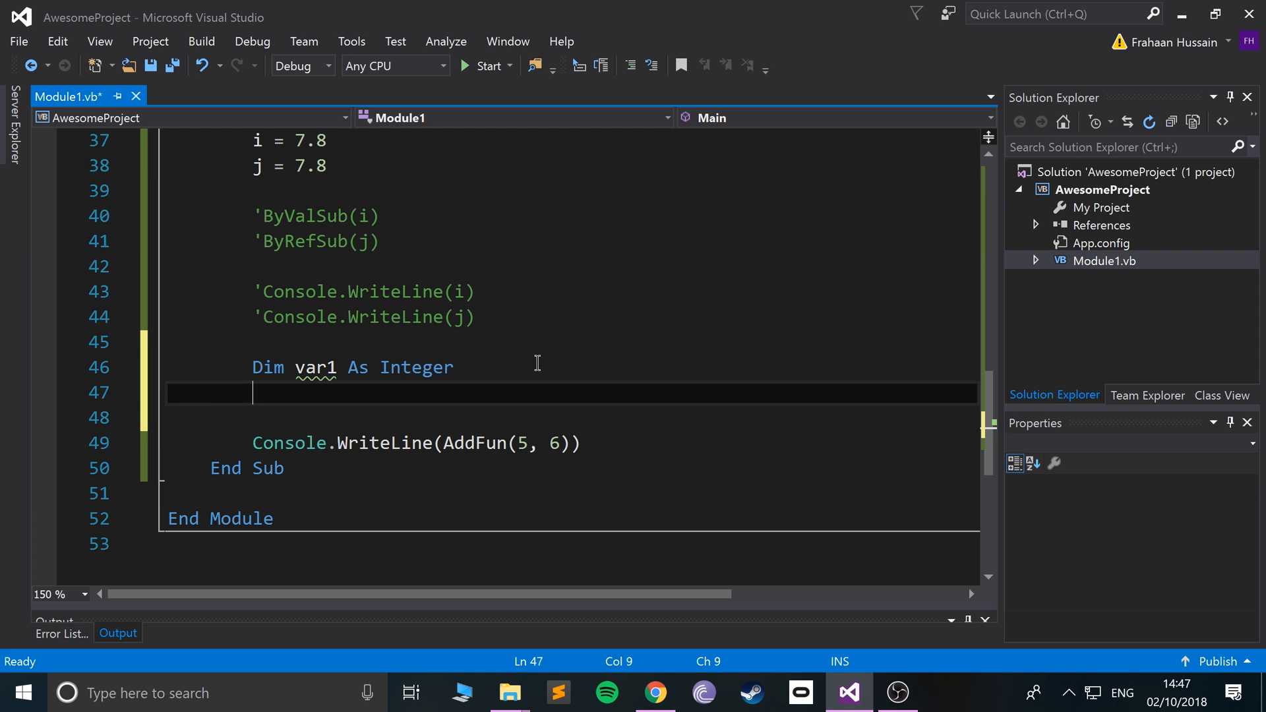
type("var1 = AddFun(")
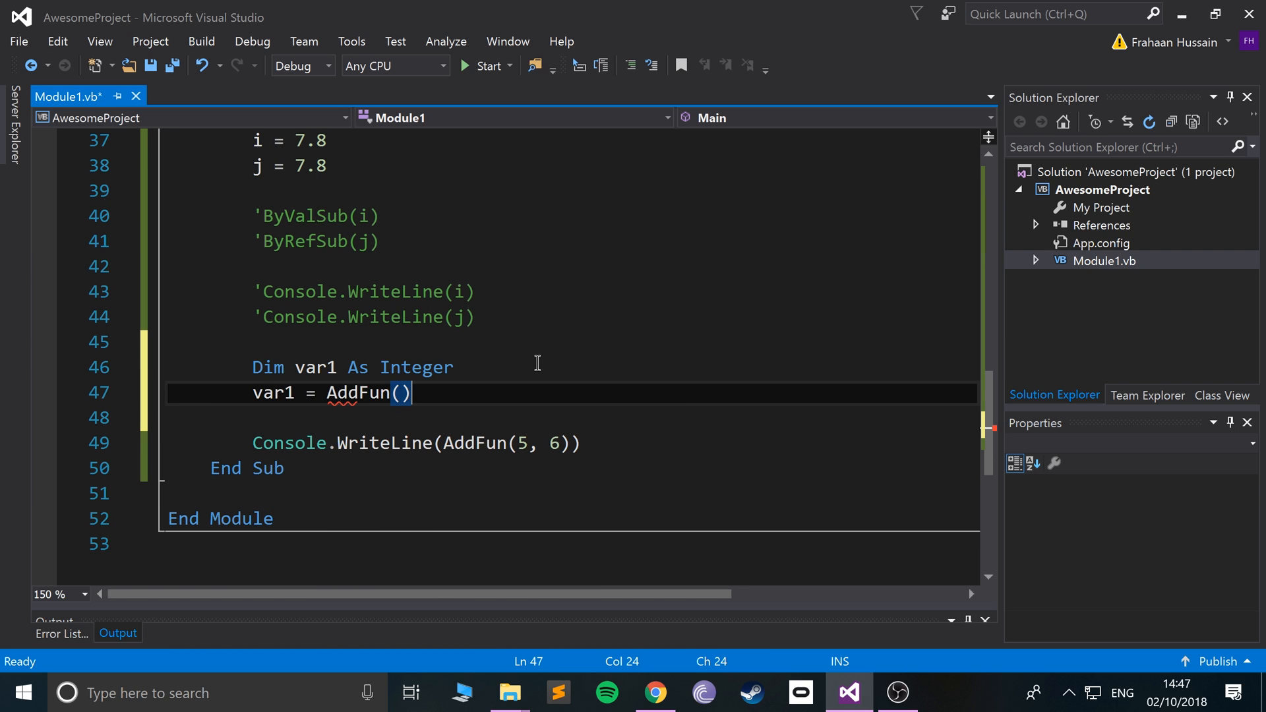
type("6, 7")
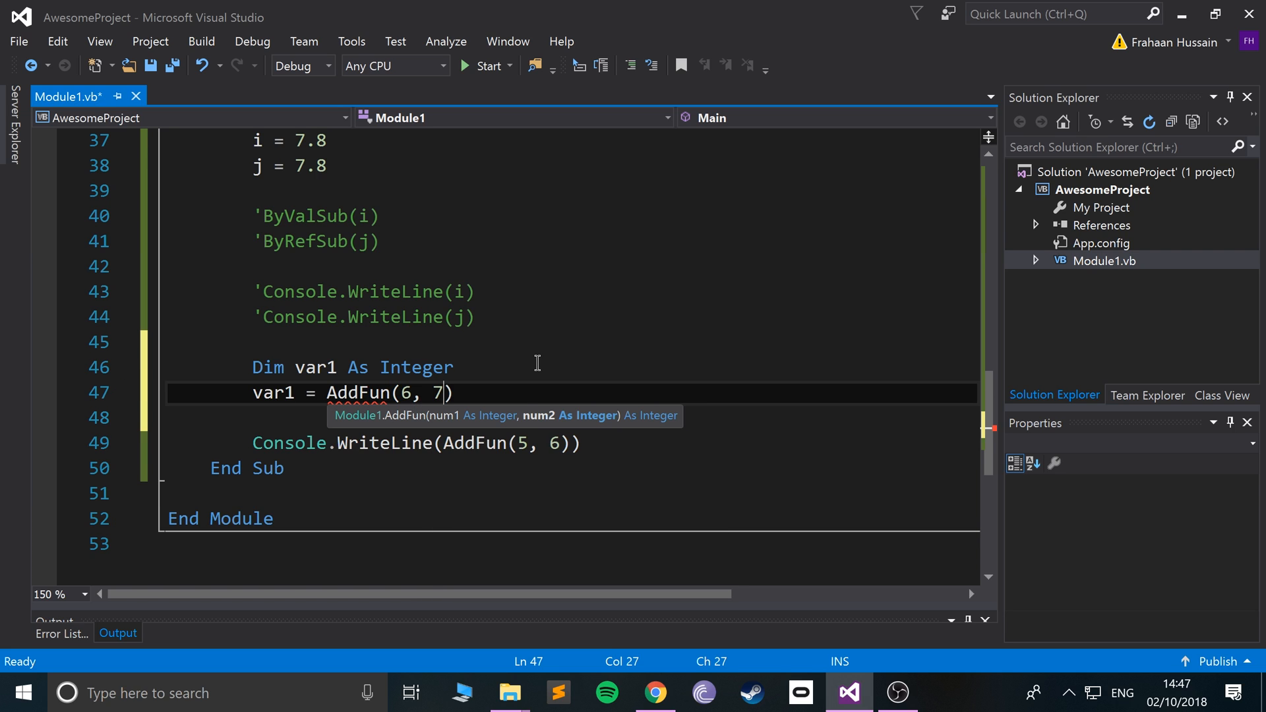
Step: Add Console.WriteLine(var1) below the existing output call
key("enter")
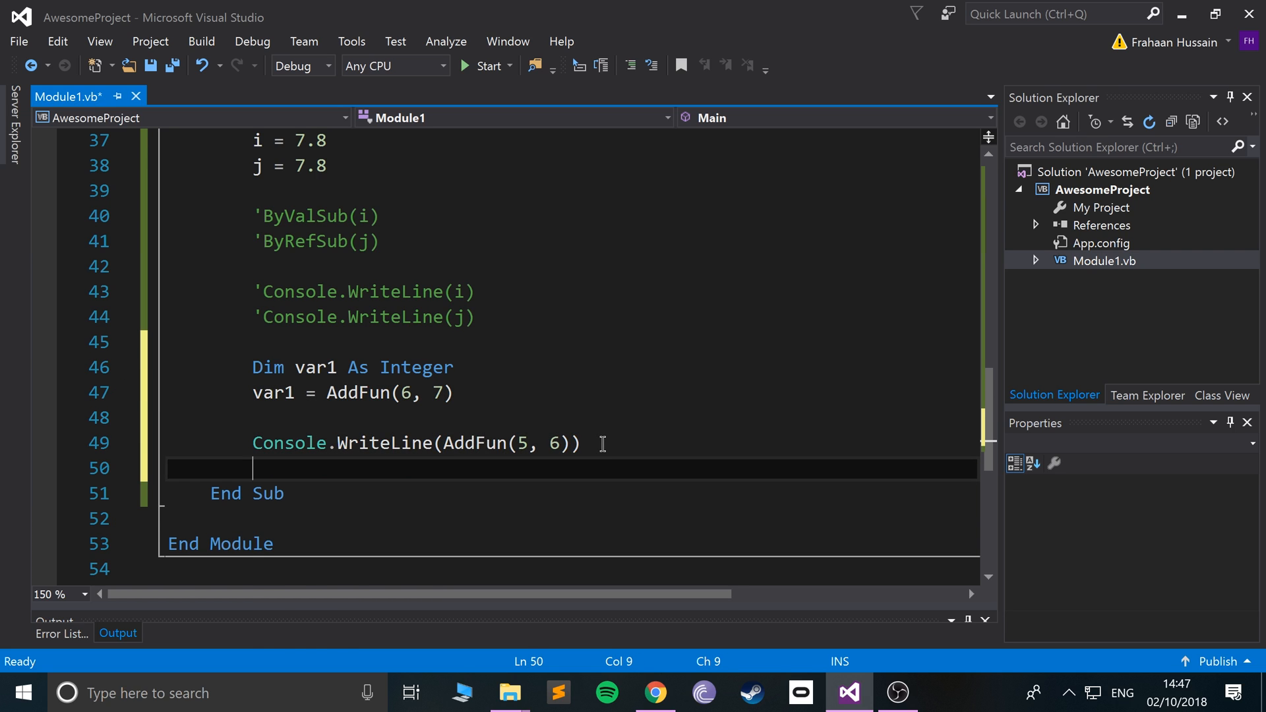
type("Console.Wr")
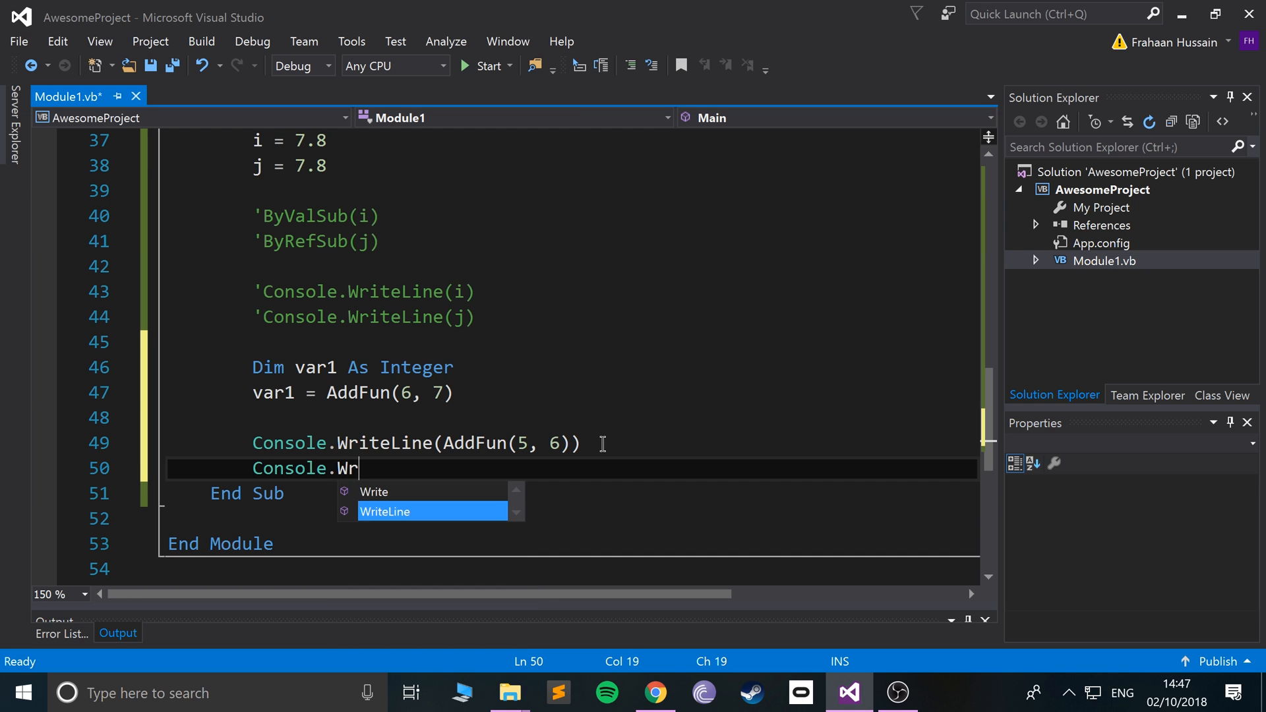
type("iteLine(var")
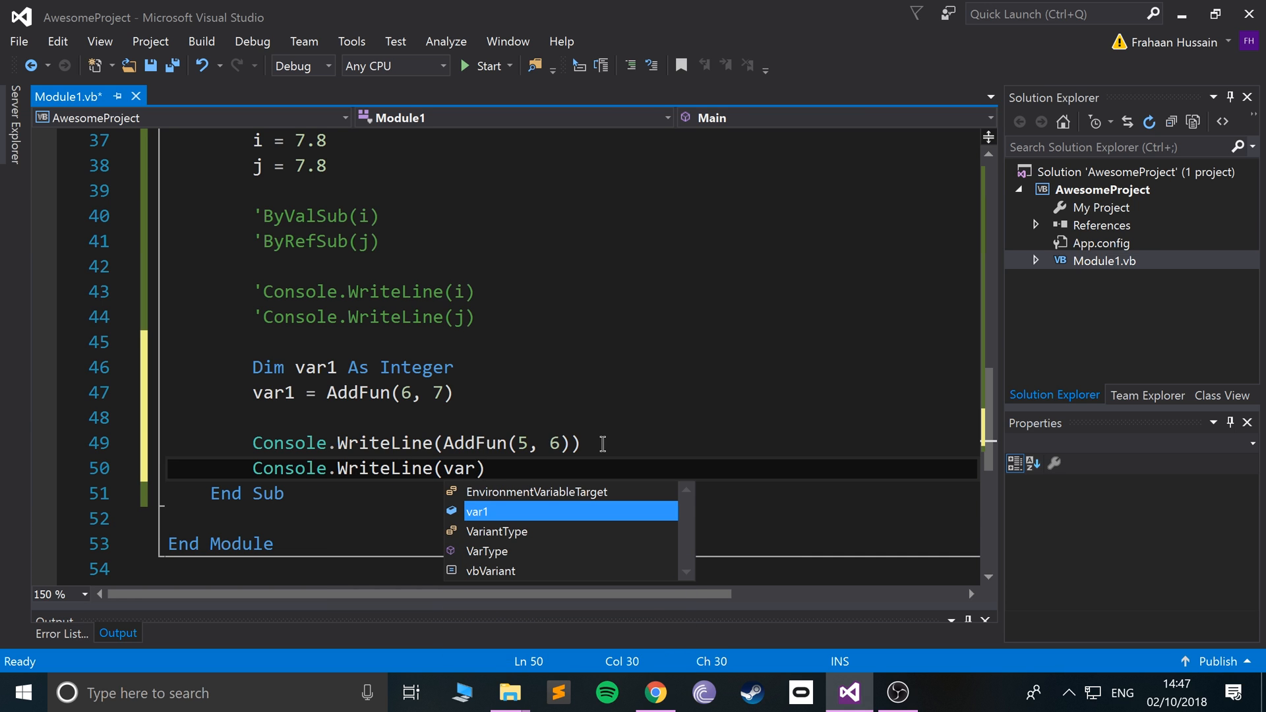
left_click(487, 66)
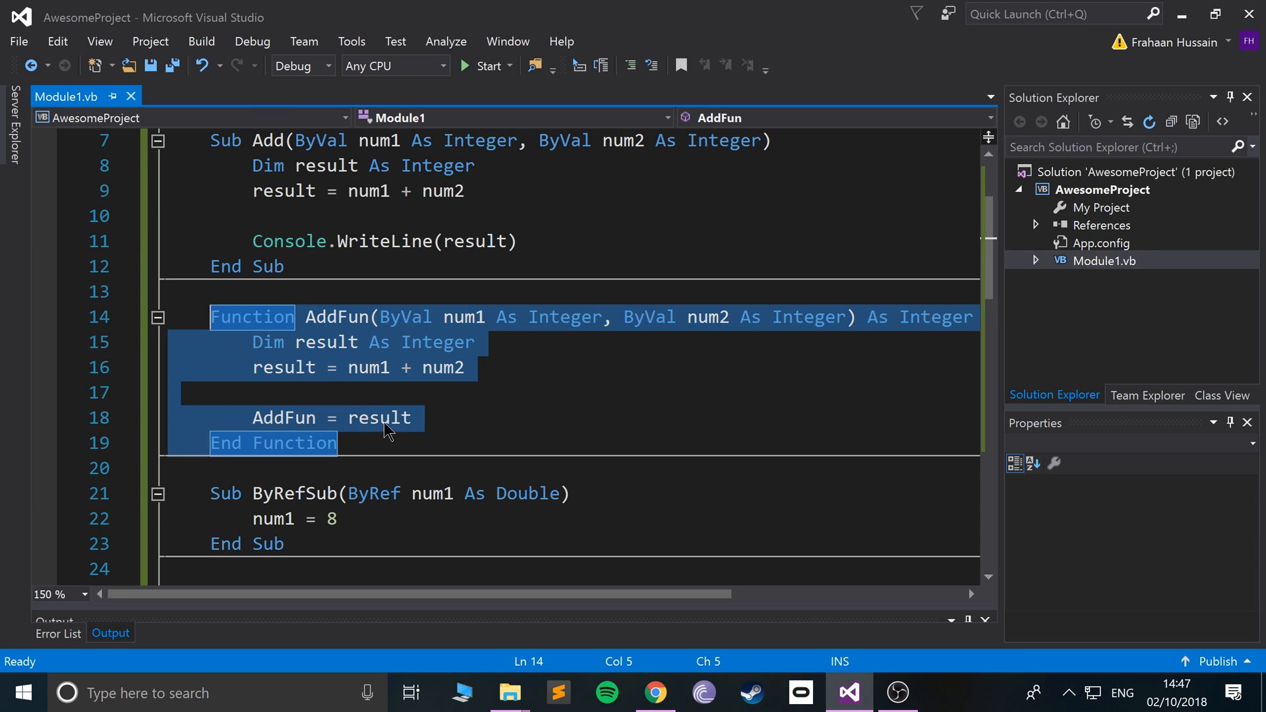
mouse_move(933, 316)
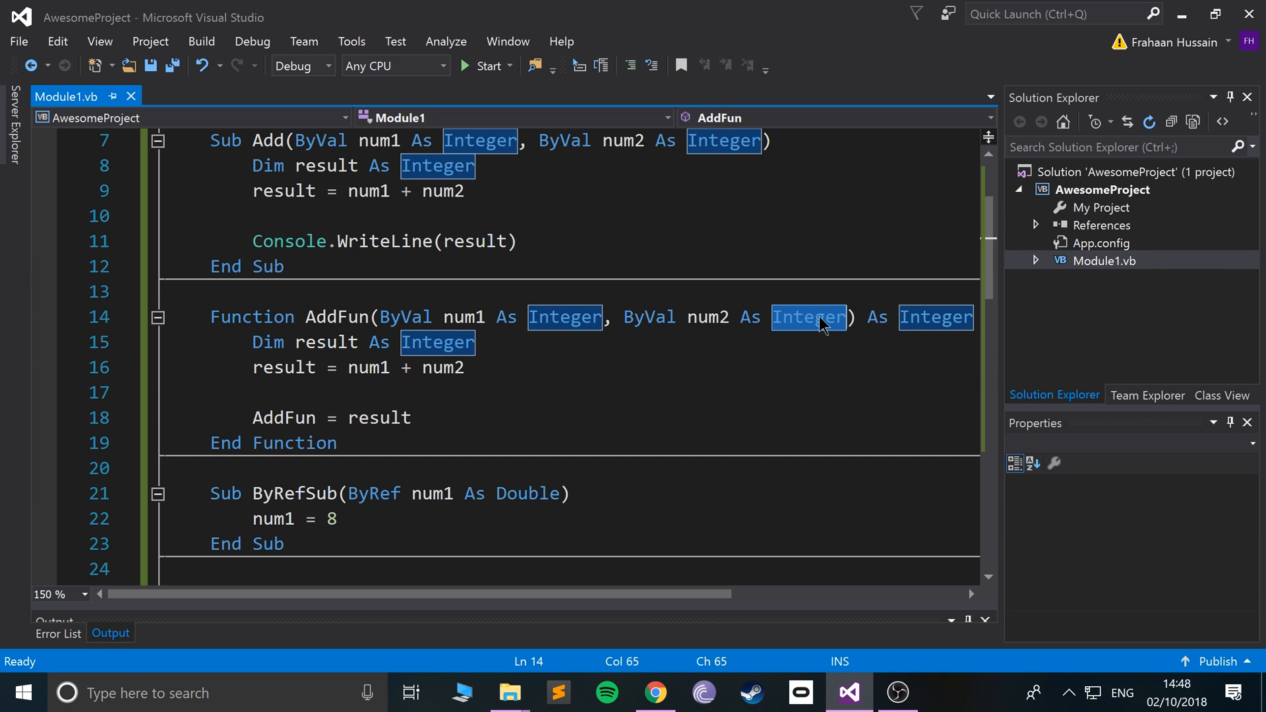
mouse_move(801, 352)
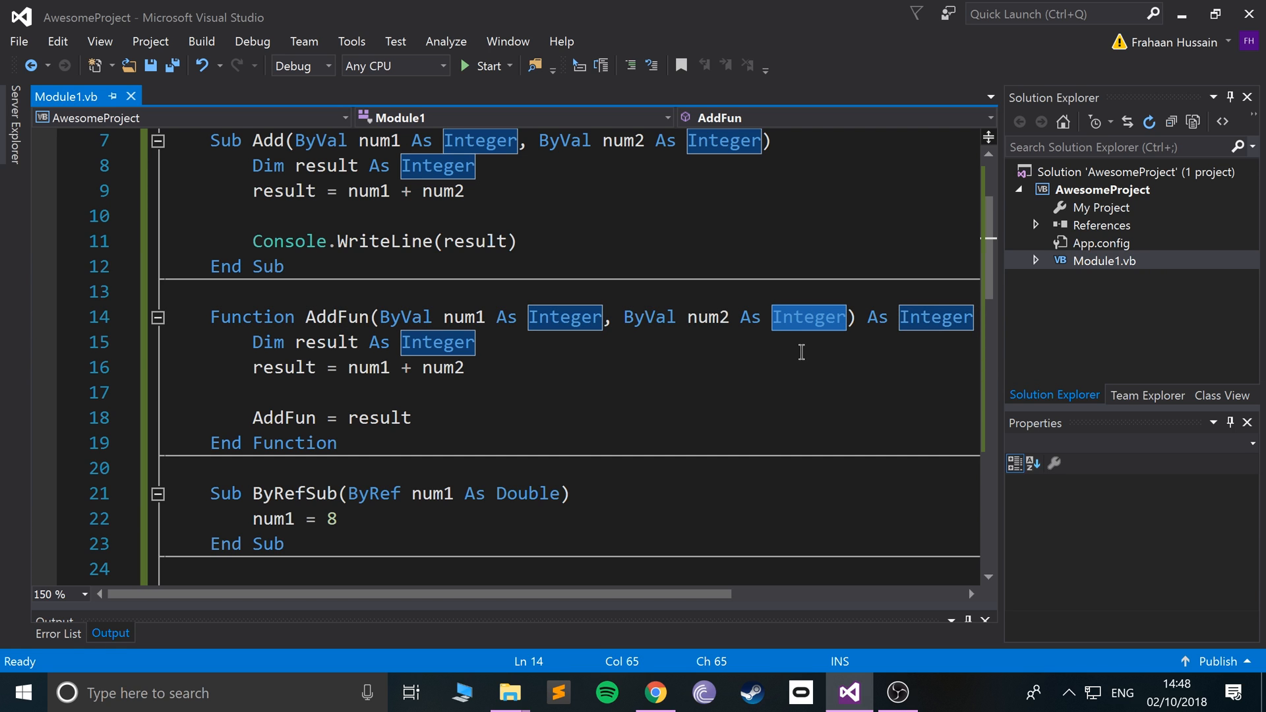